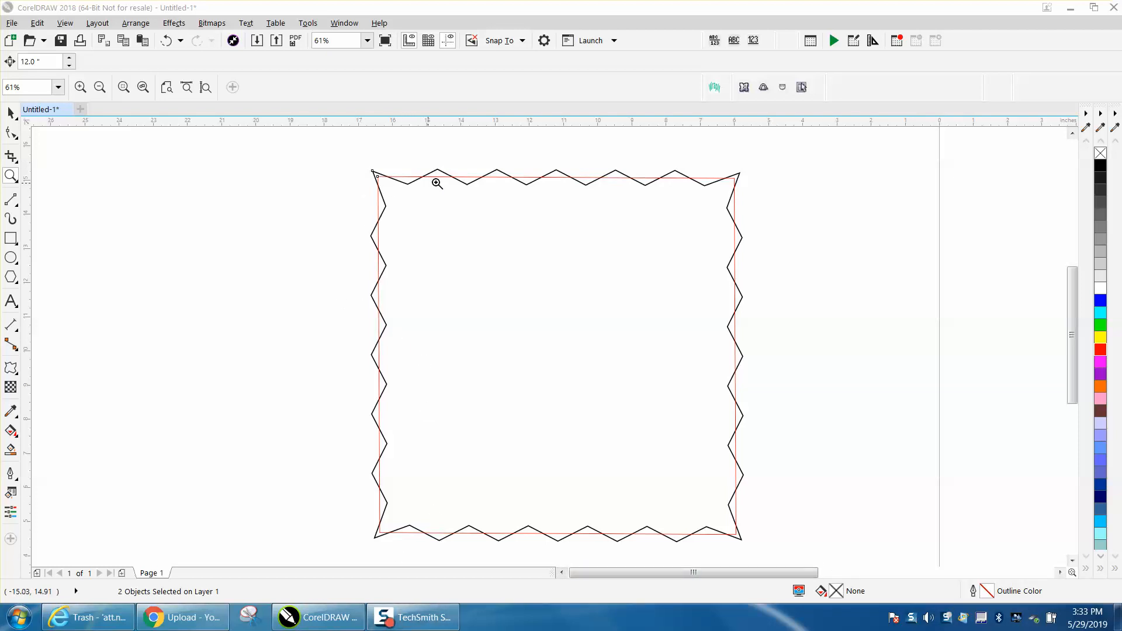
mouse_move(666, 174)
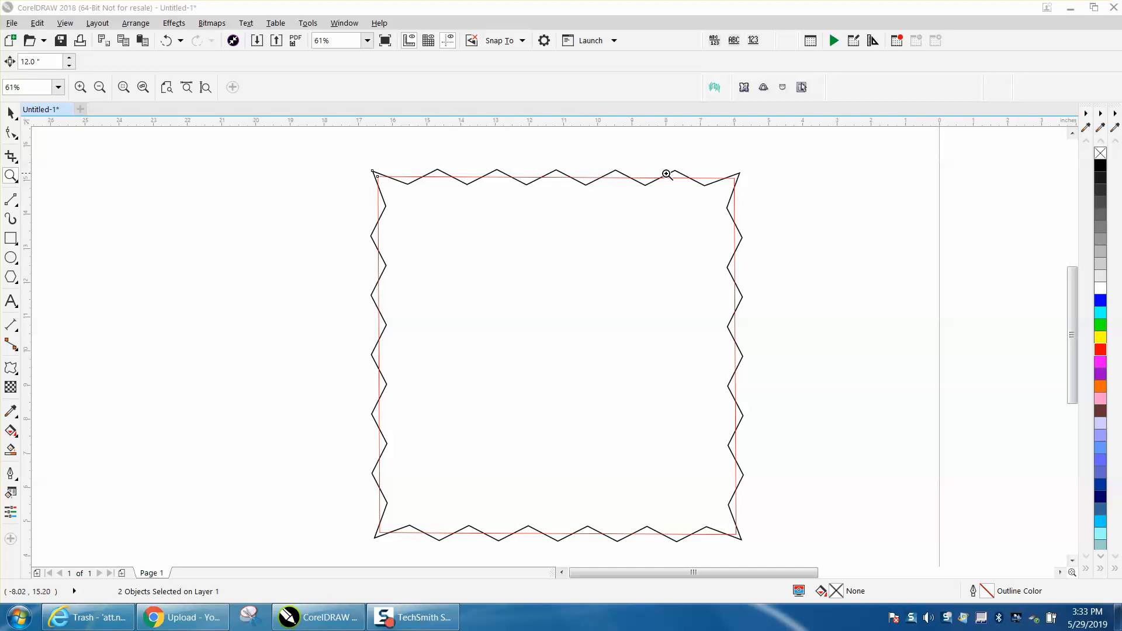
mouse_move(462, 187)
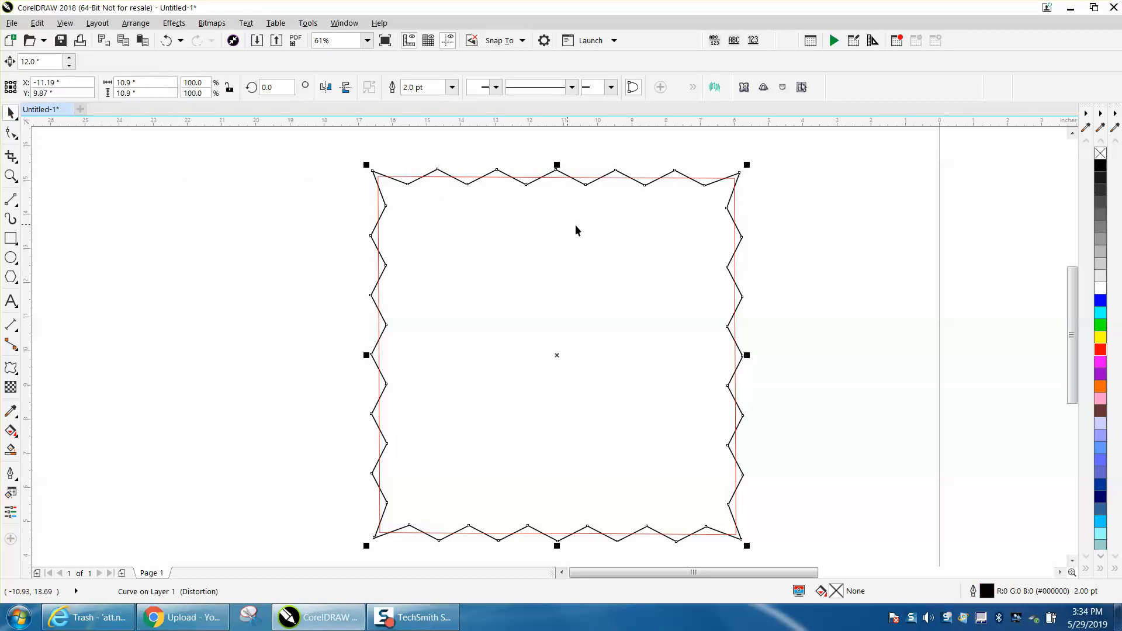
mouse_move(586, 229)
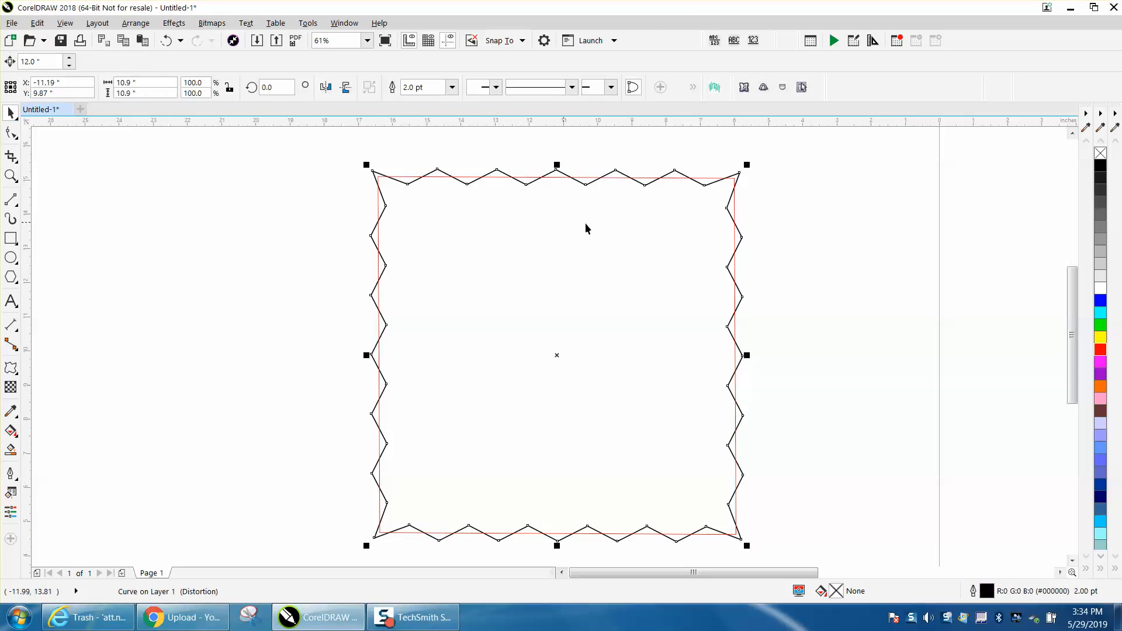
mouse_move(501, 186)
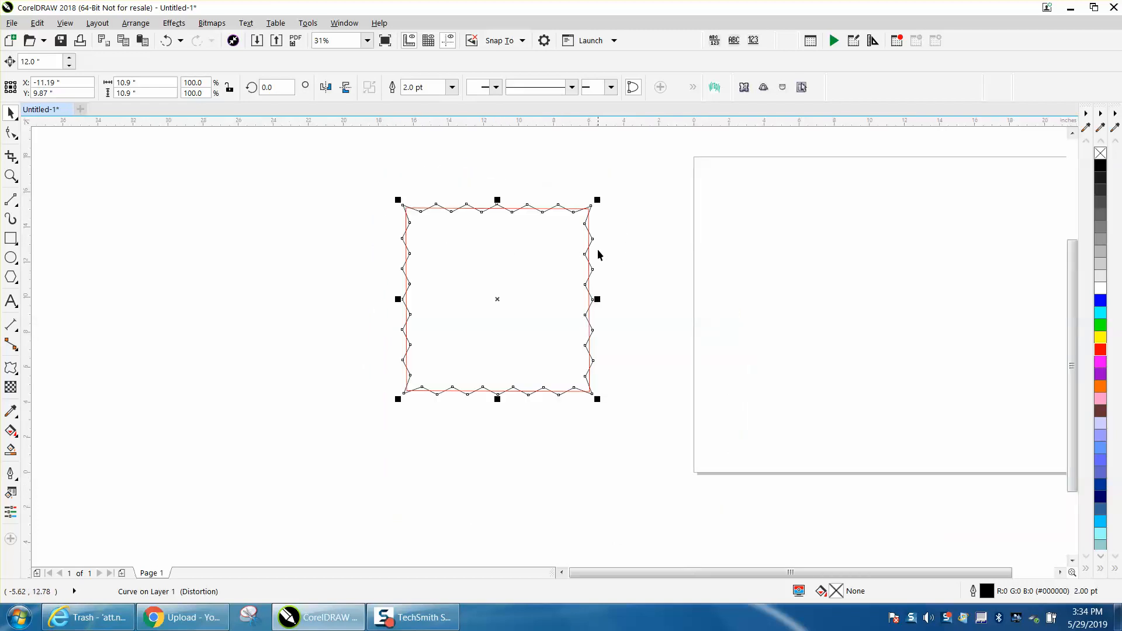
mouse_move(51, 240)
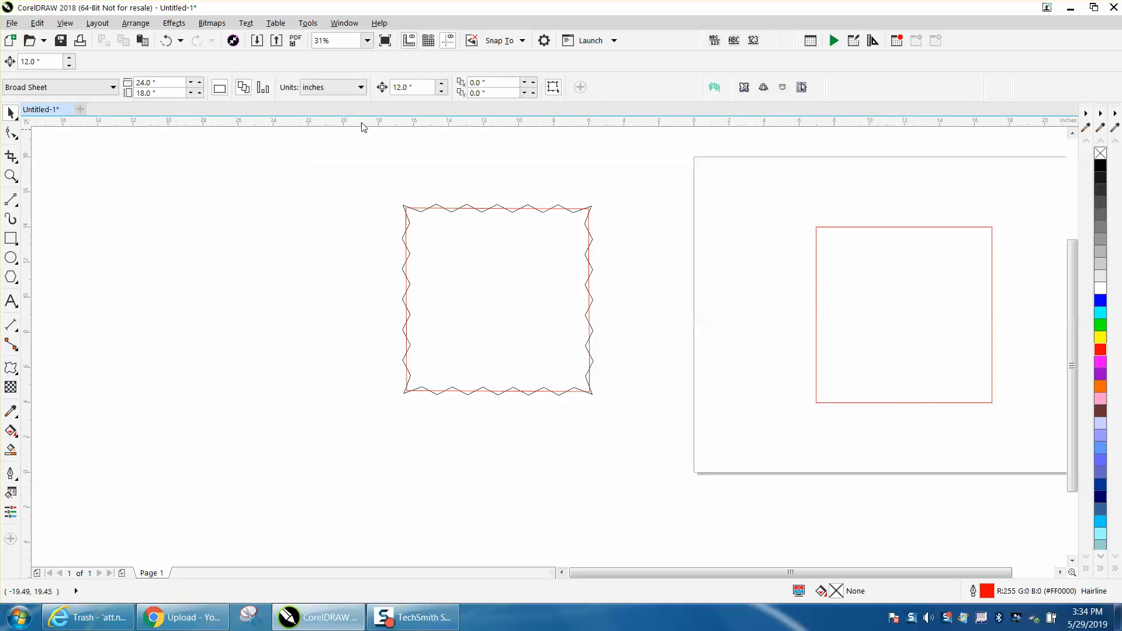
Place a duplicate of the red square to the right of the page.
left_click(367, 40)
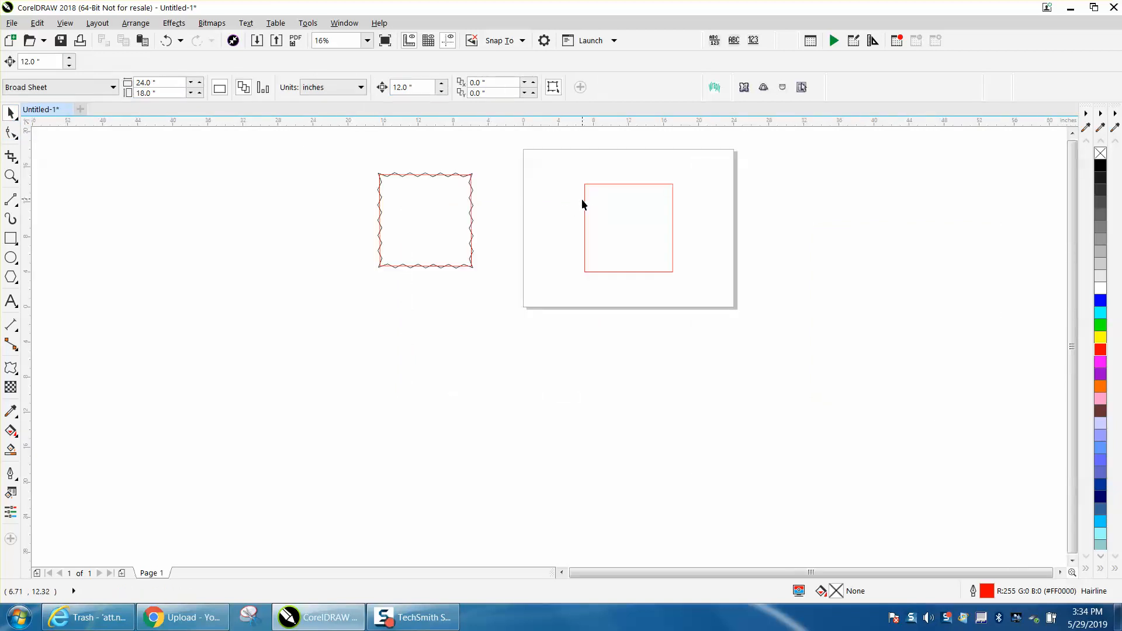
left_click(628, 227)
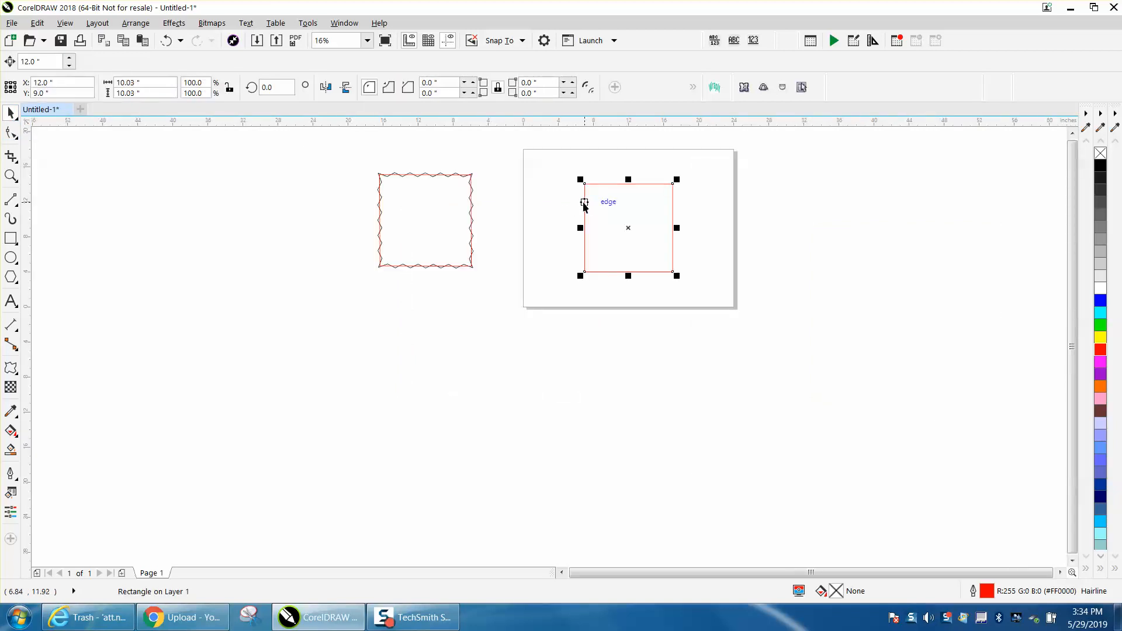
left_click_drag(628, 227, 733, 227)
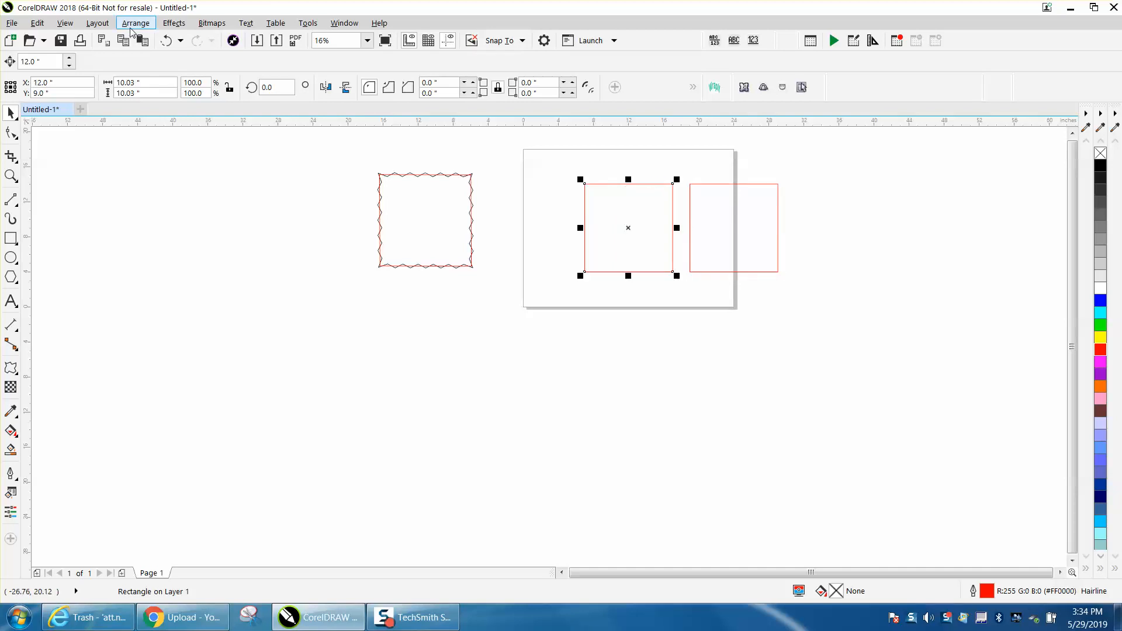
Convert the original square to curves.
left_click(135, 22)
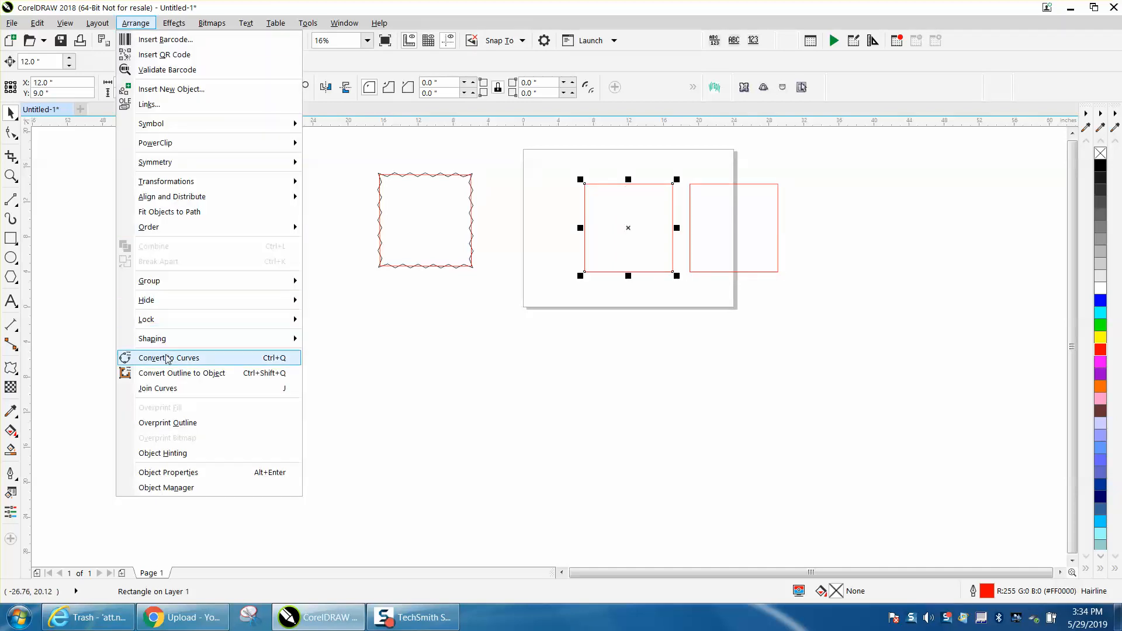
left_click(169, 358)
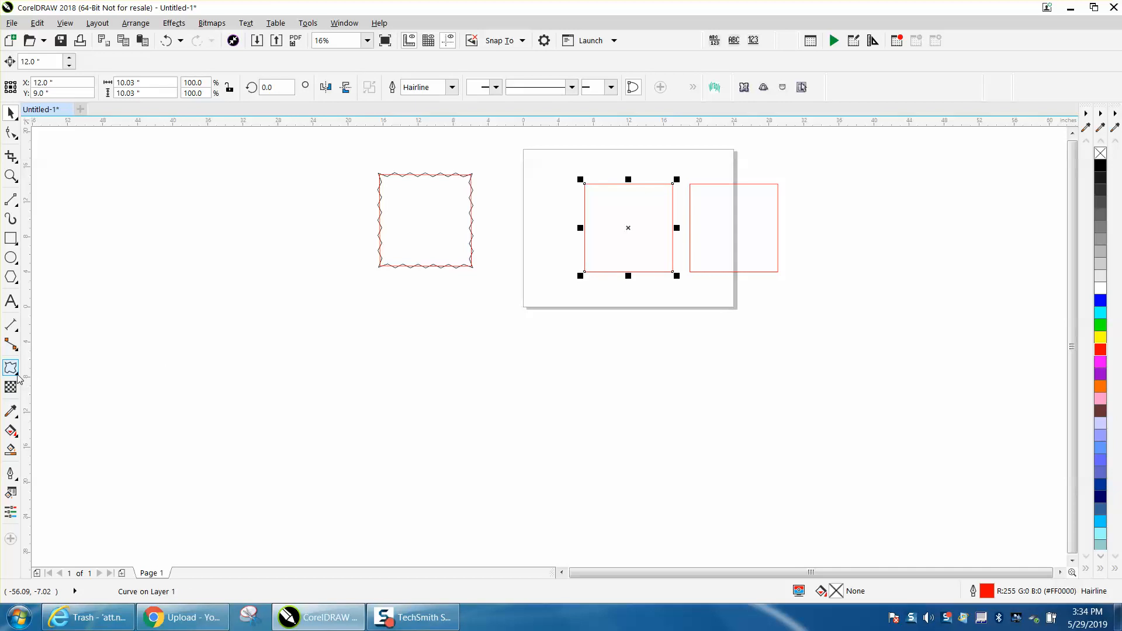
left_click(10, 367)
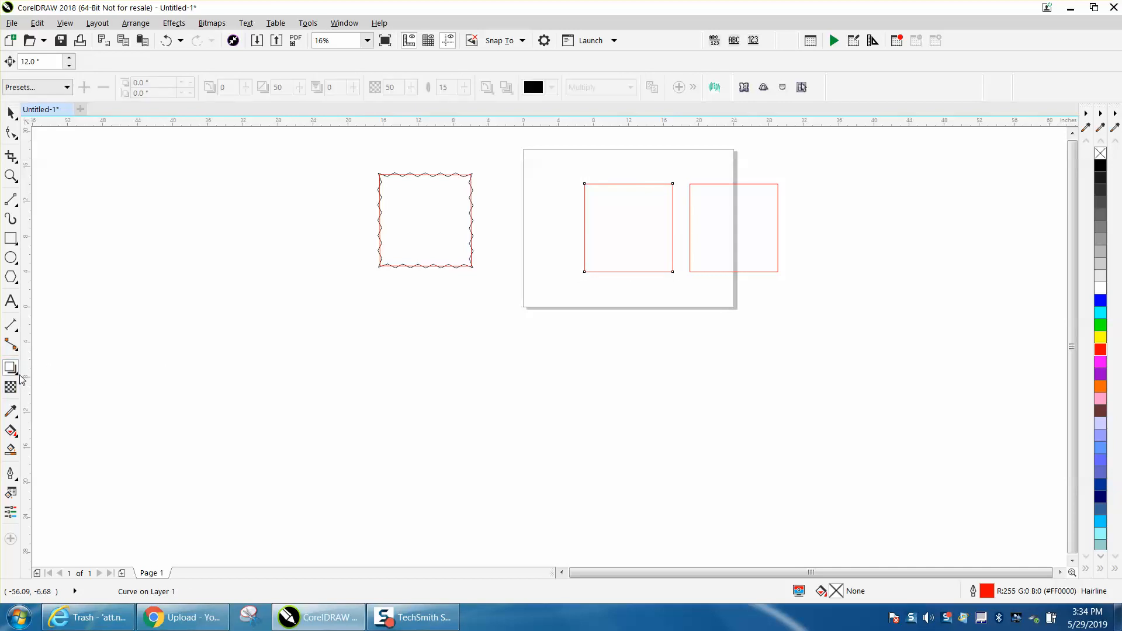
Apply a Zipper distortion with amplitude 12 to the curved square, then reselect it.
left_click(11, 367)
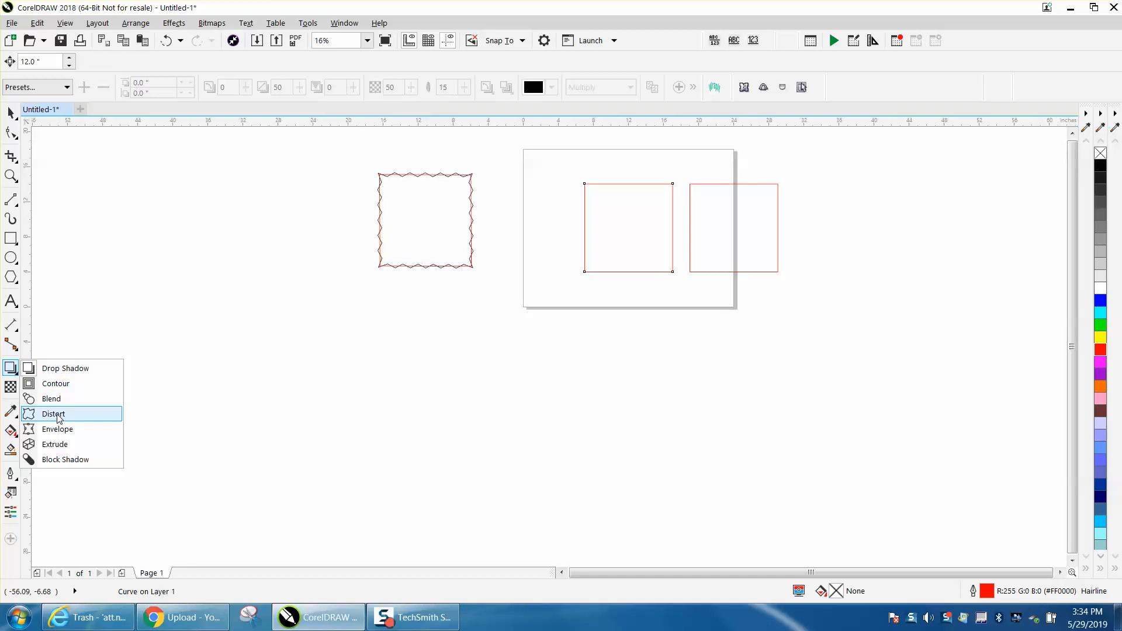
left_click(53, 414)
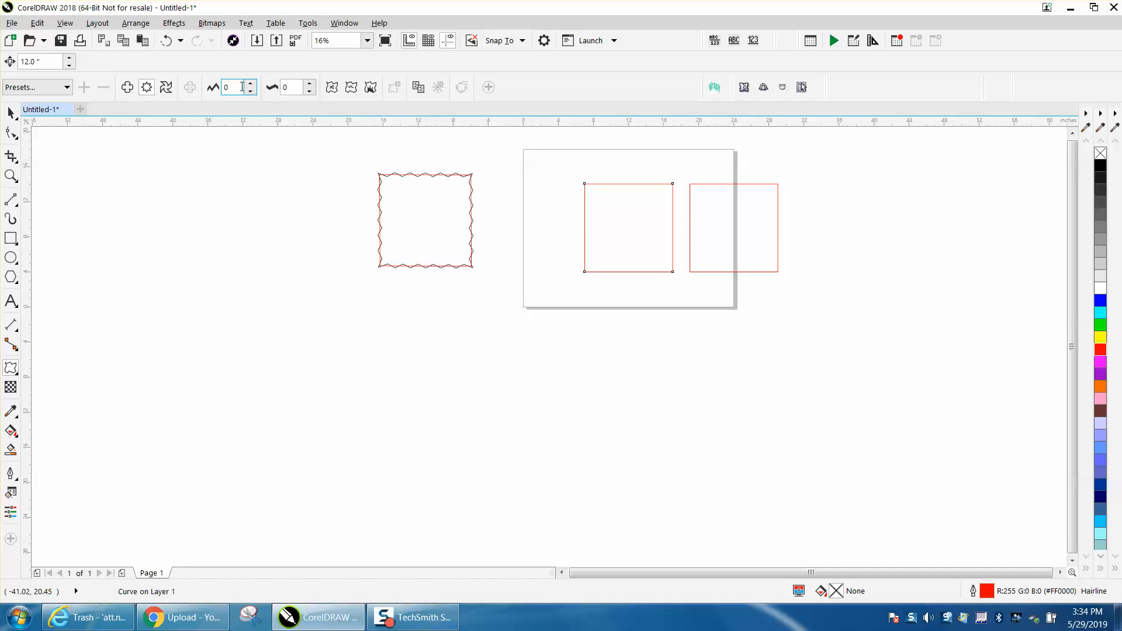
left_click(166, 86)
type("12")
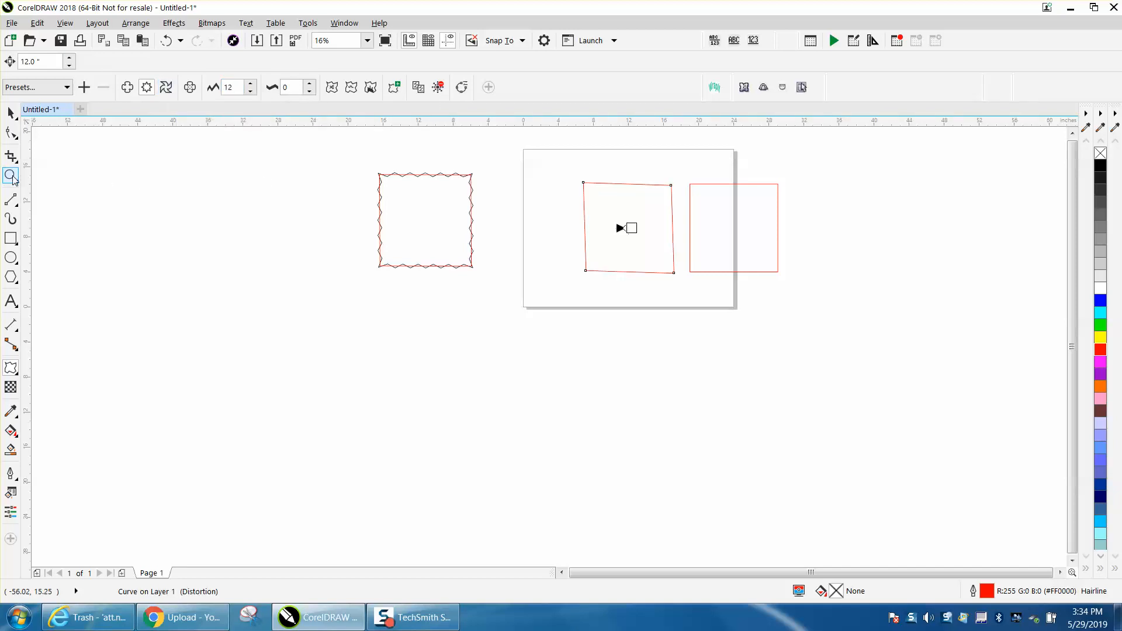
left_click(11, 175)
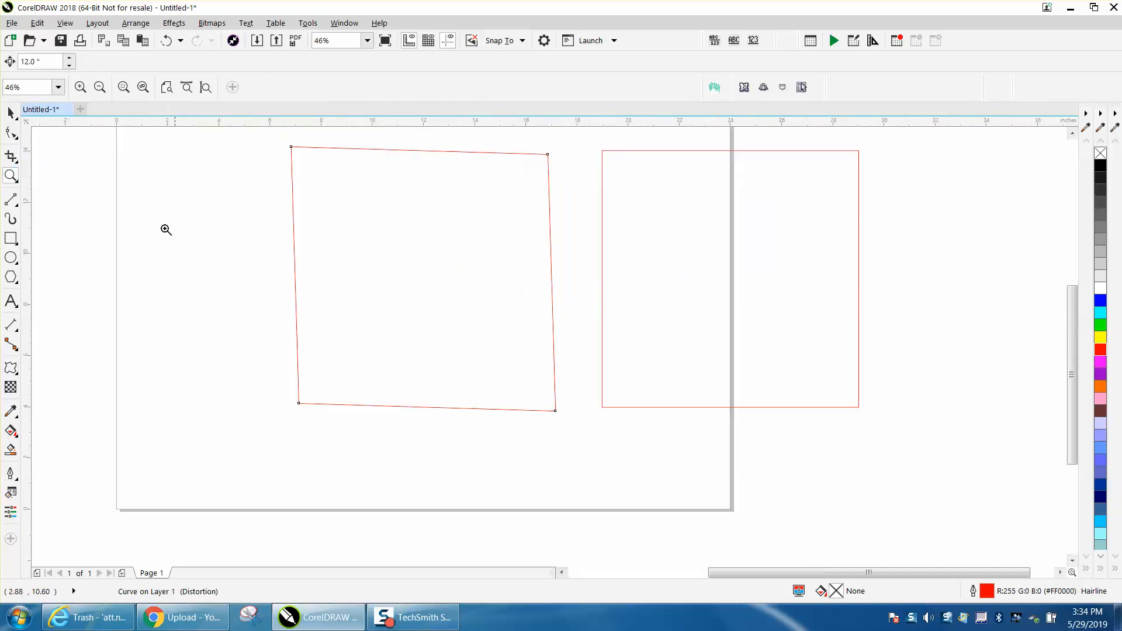
left_click(422, 279)
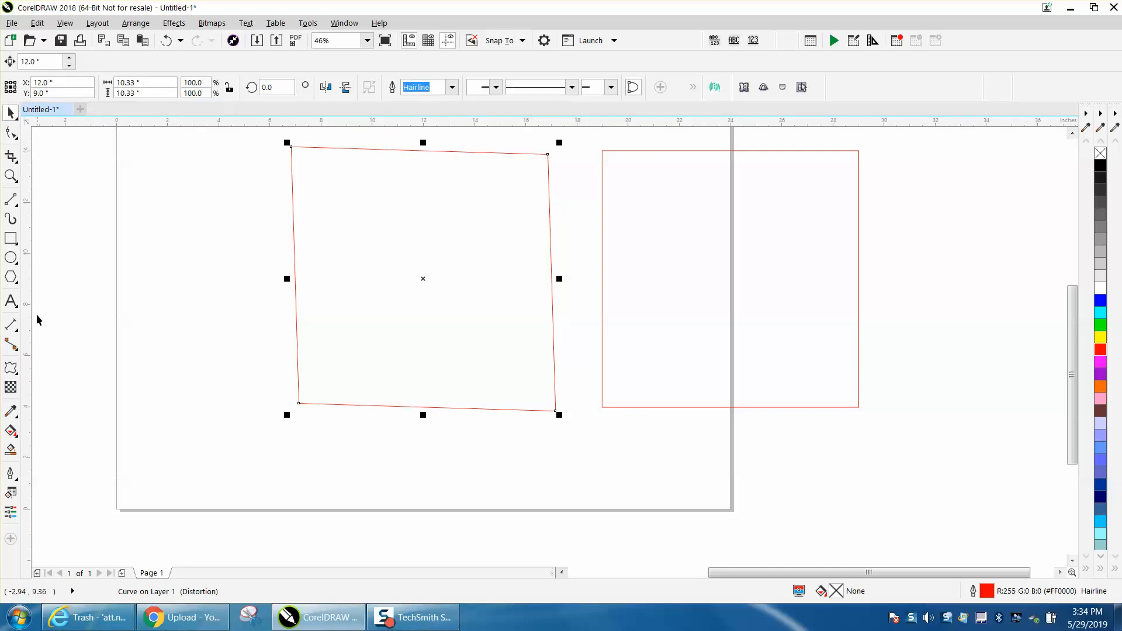
Raise the zipper frequency to 17 for densely toothed edges with a black outline.
left_click(11, 367)
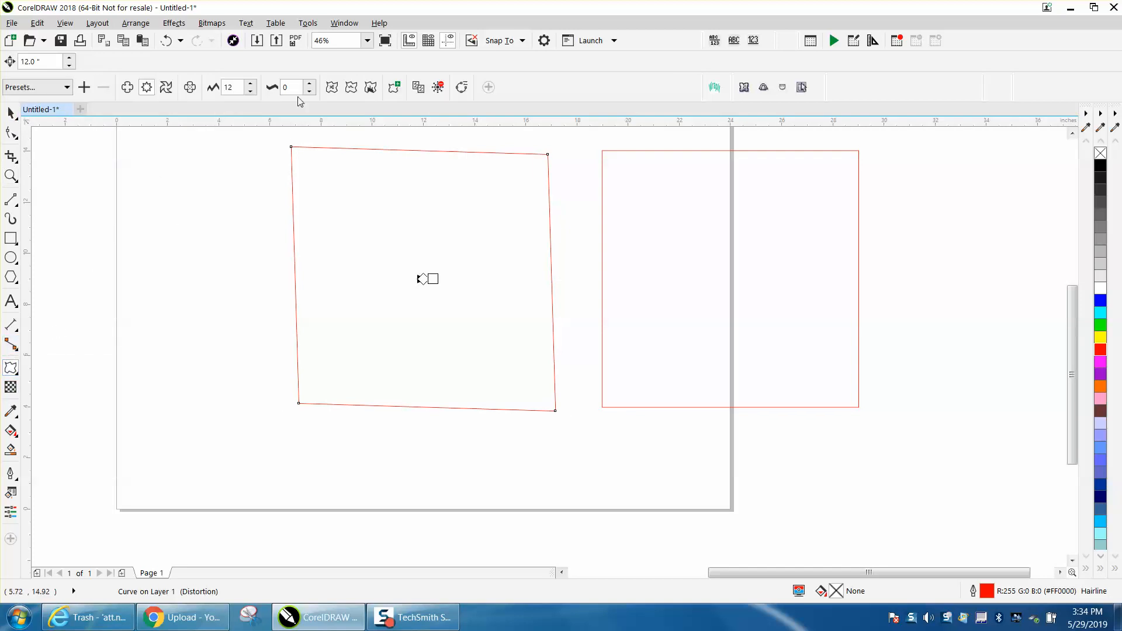
left_click(309, 83)
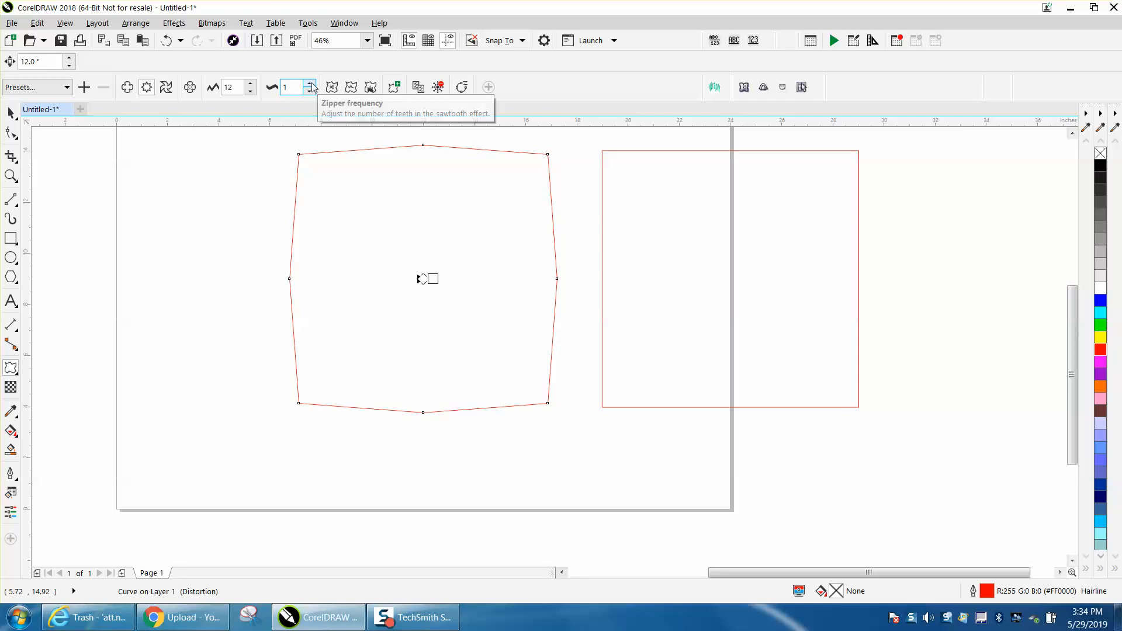
left_click(310, 83)
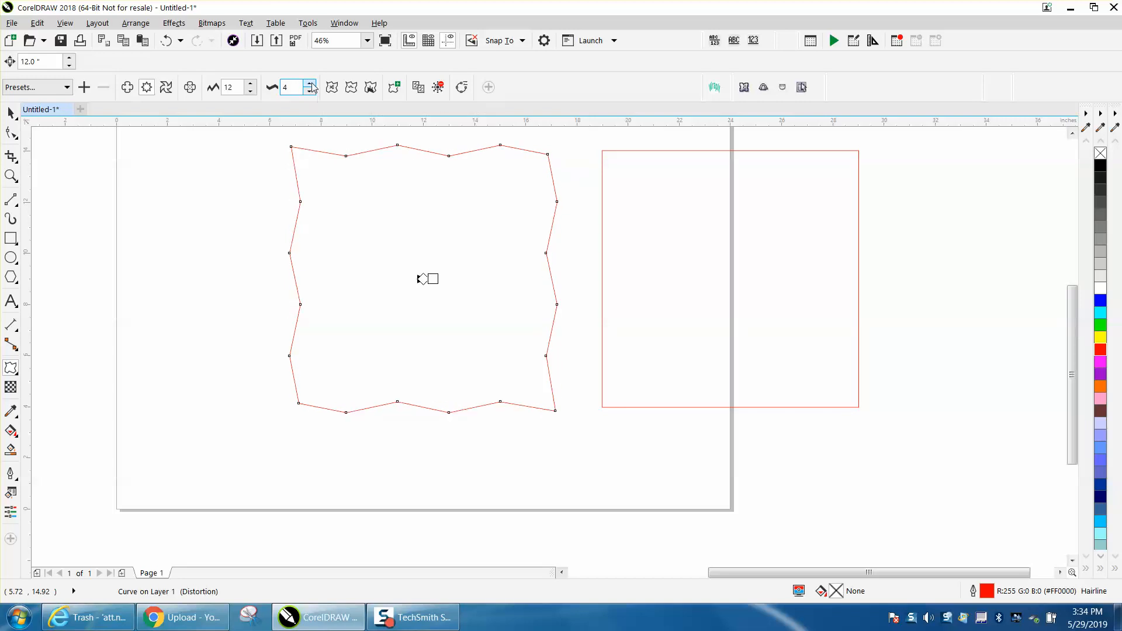
left_click(310, 84)
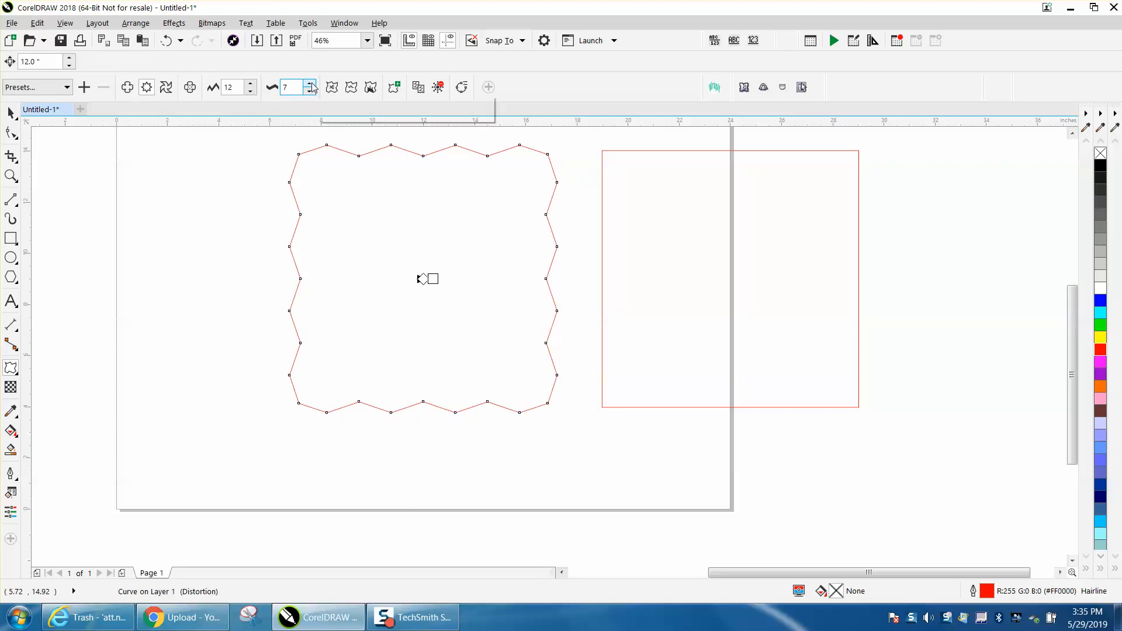
left_click(310, 83)
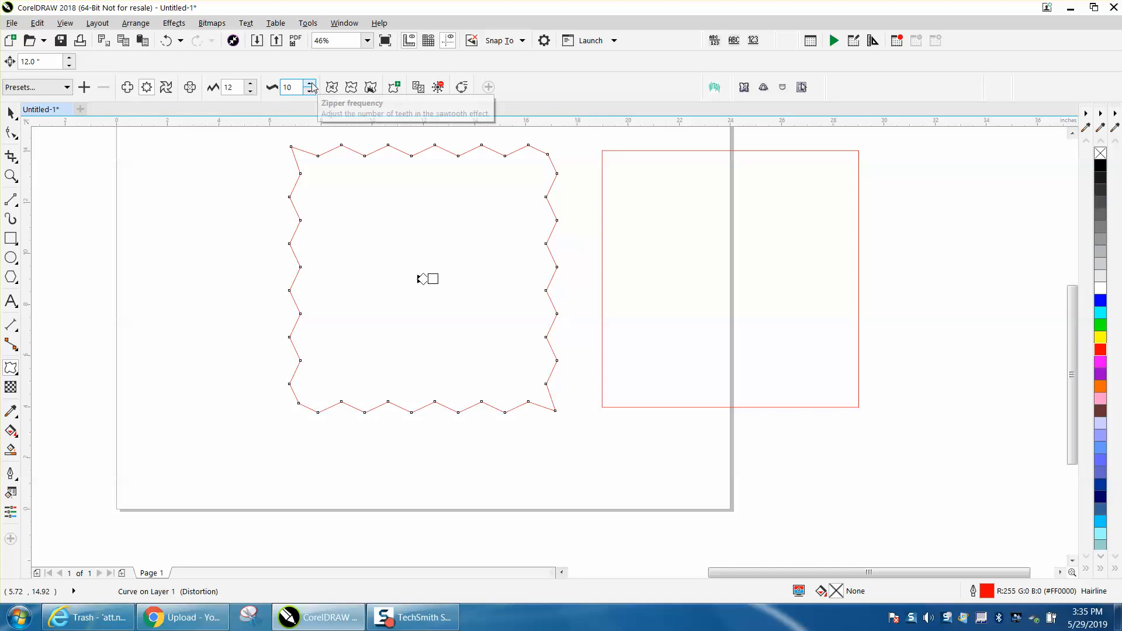
left_click(311, 83)
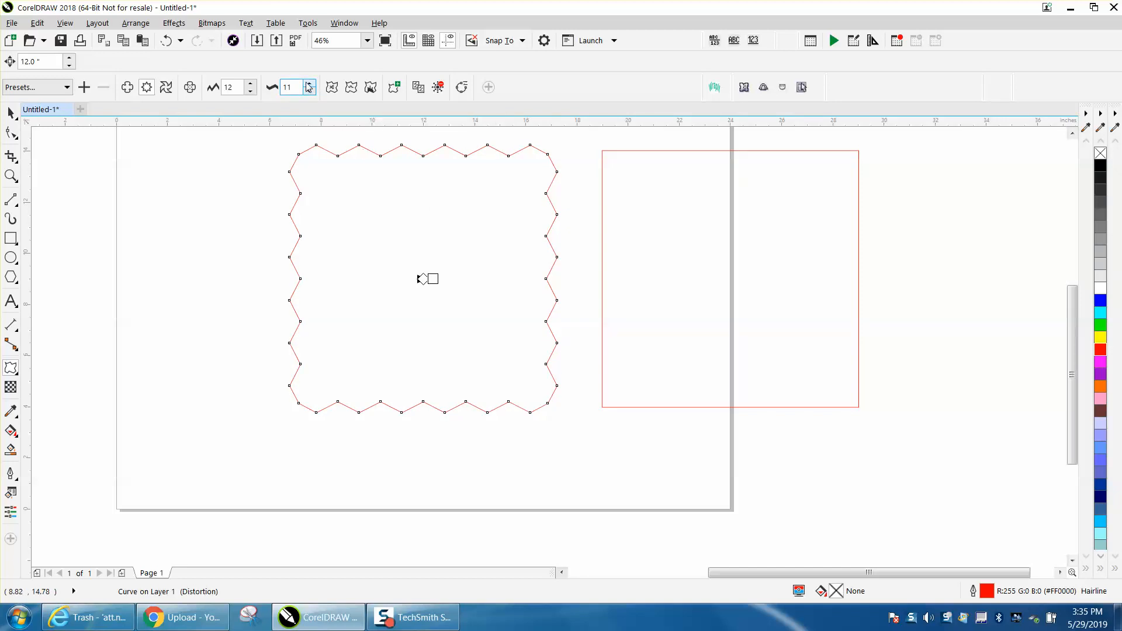
left_click(308, 83)
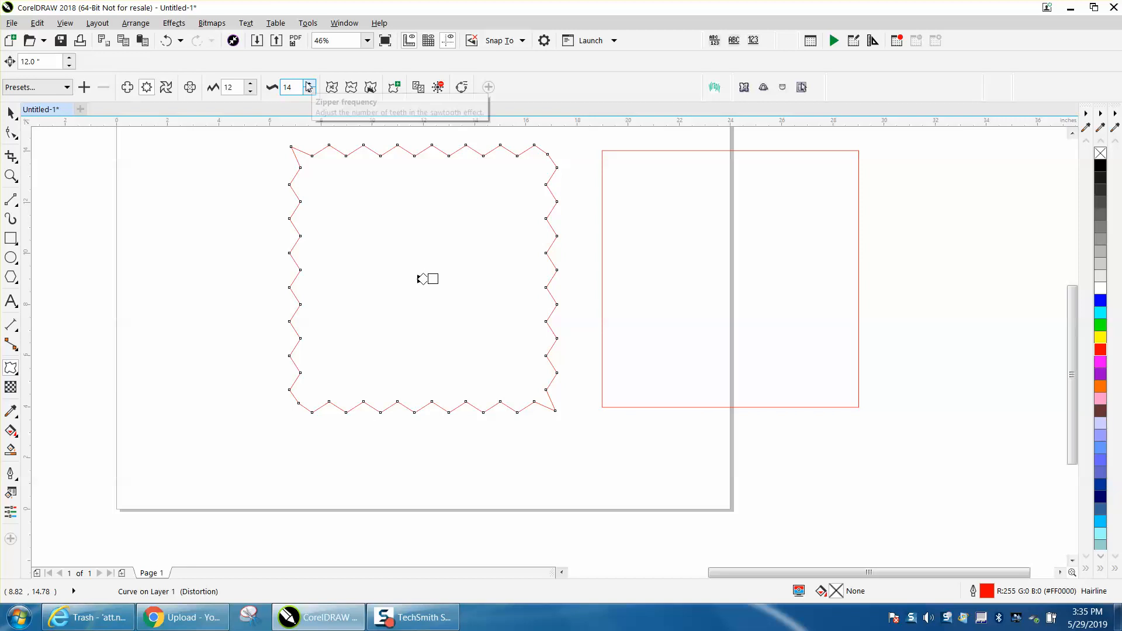
left_click(309, 83)
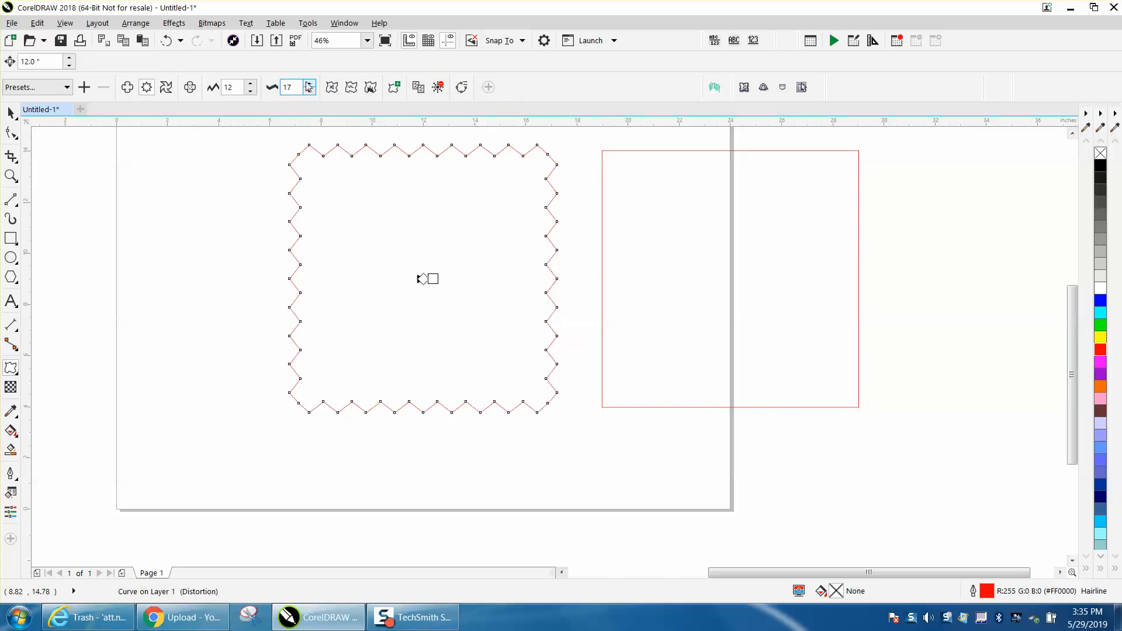
left_click(307, 82)
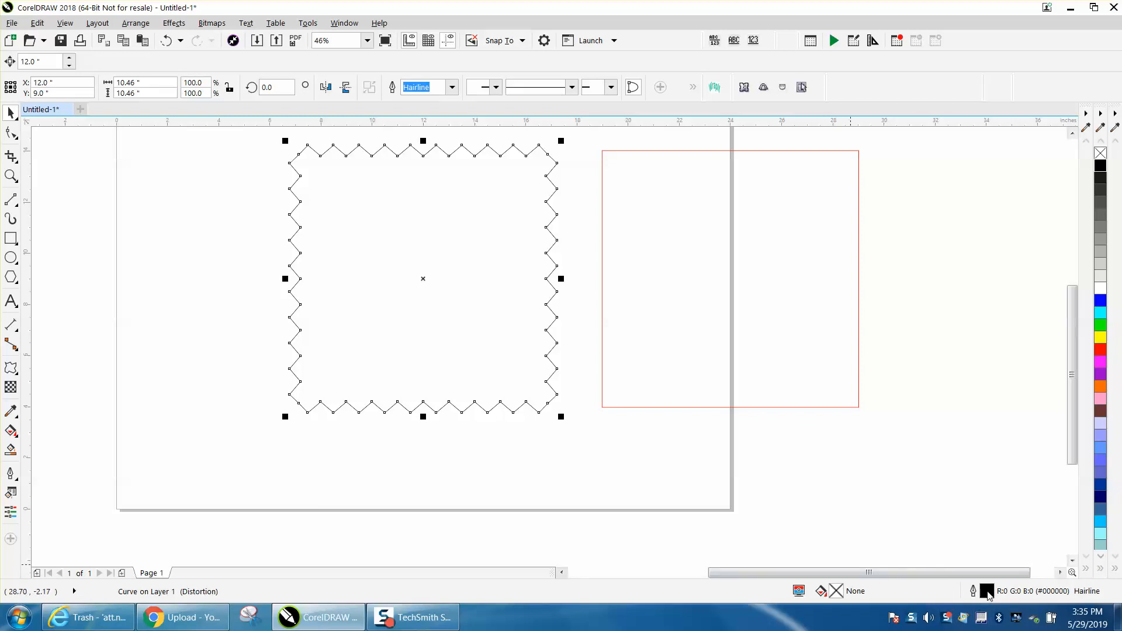
Set a larger width in Outline Pen for a thick black zigzag outline.
left_click(482, 223)
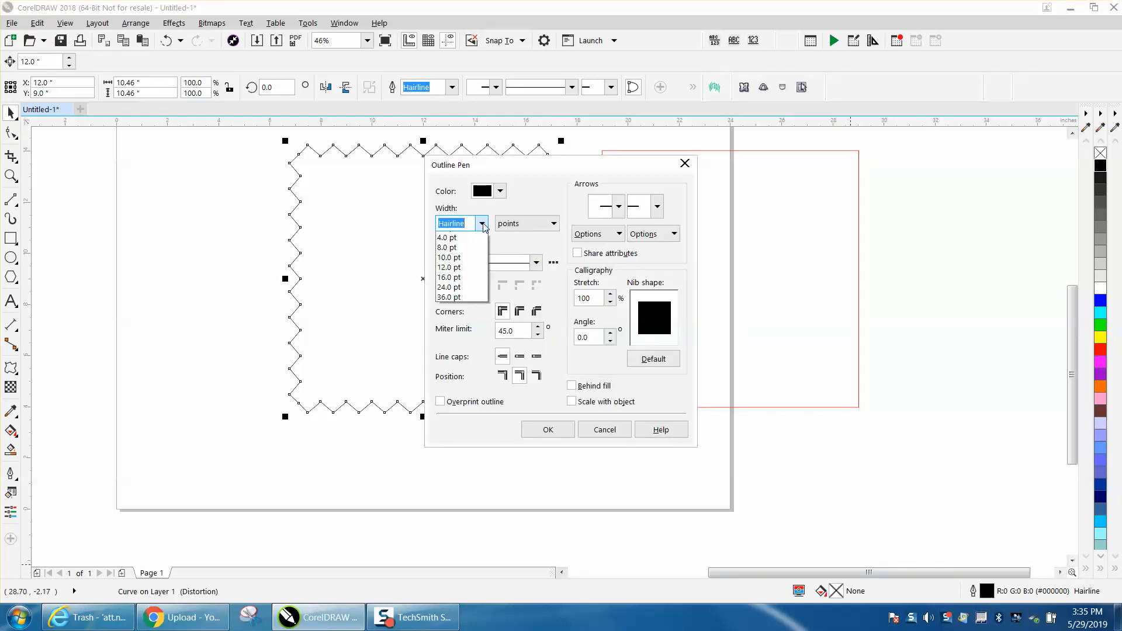
left_click(448, 248)
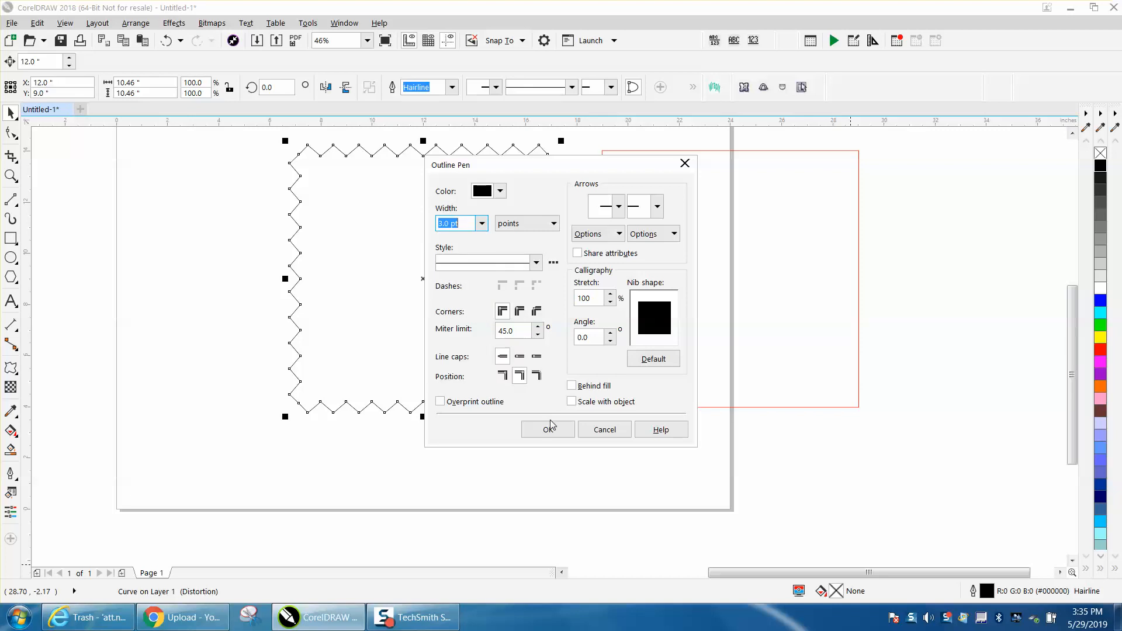
left_click(548, 430)
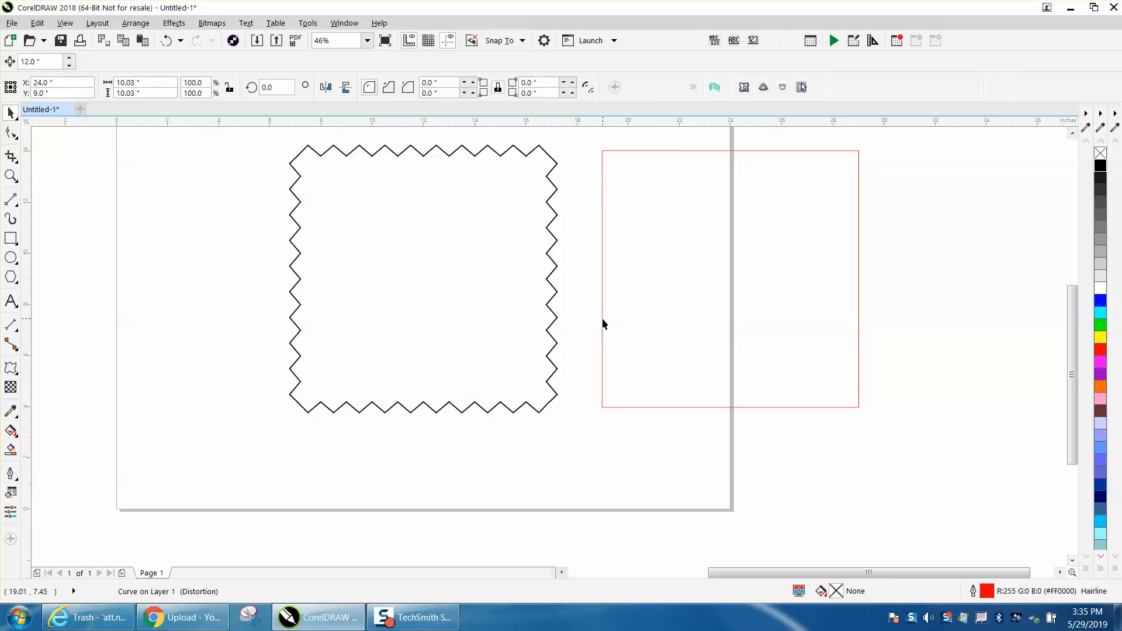
left_click(730, 280)
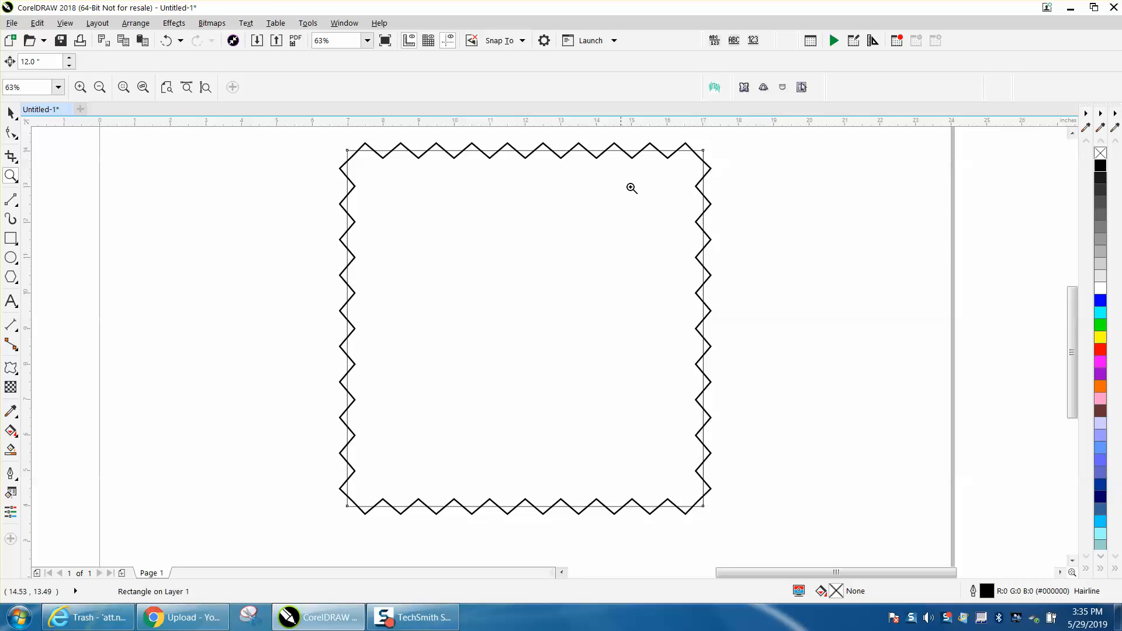
mouse_move(370, 183)
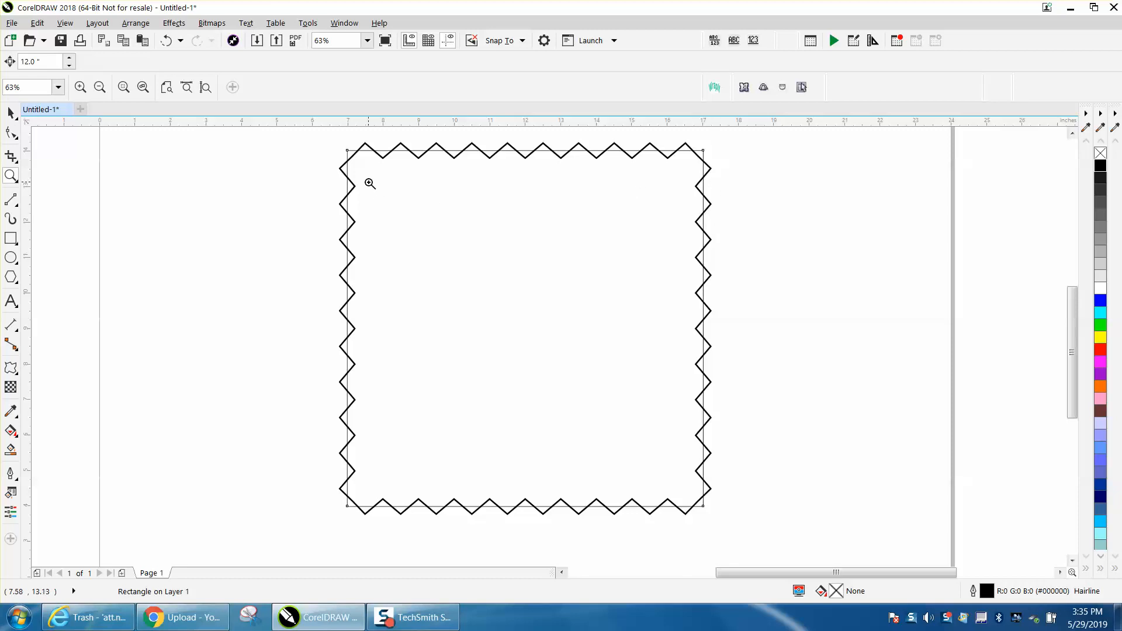
mouse_move(55, 288)
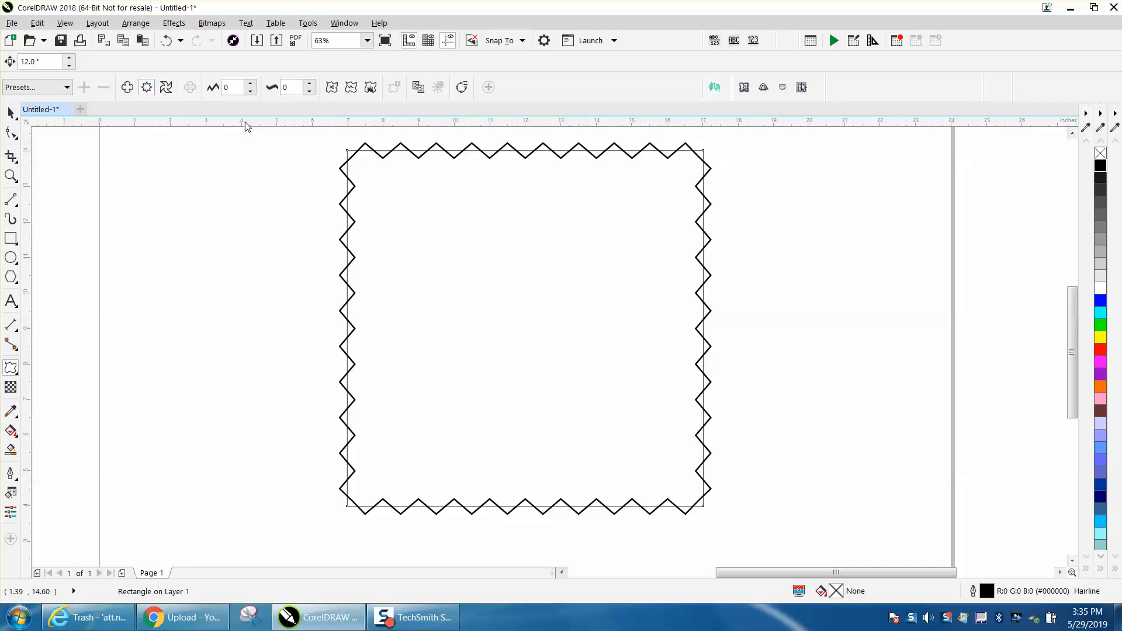
mouse_move(426, 175)
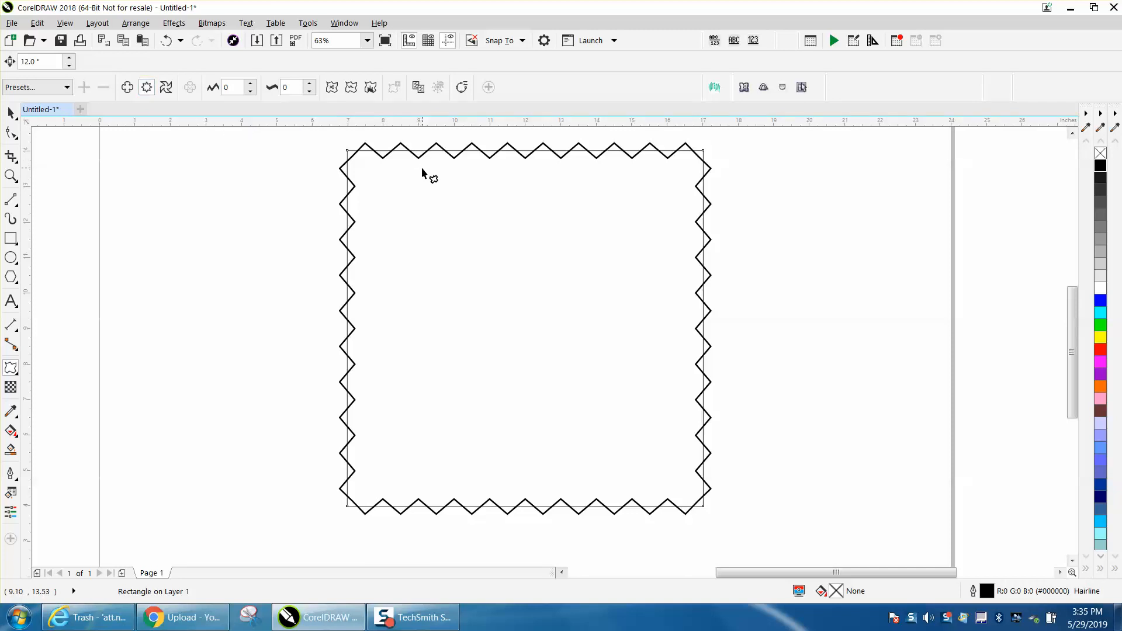